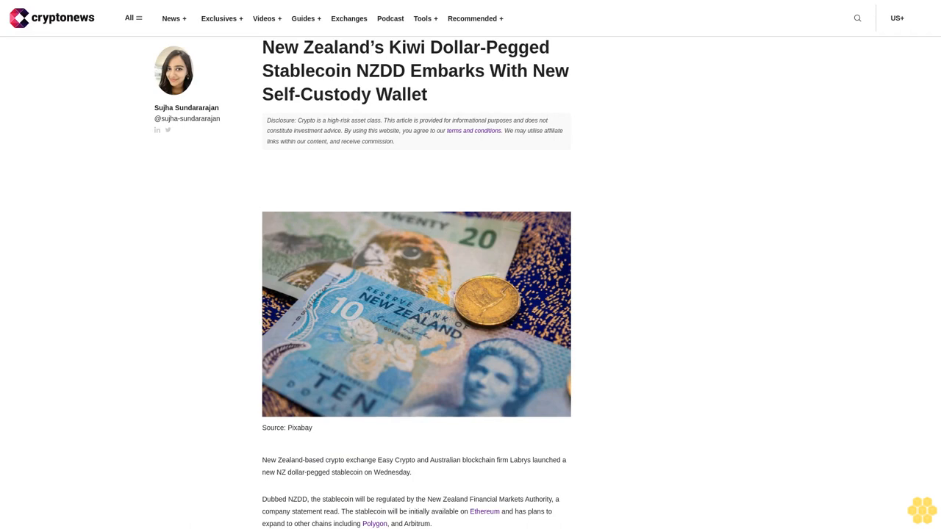
pyautogui.scroll(-3)
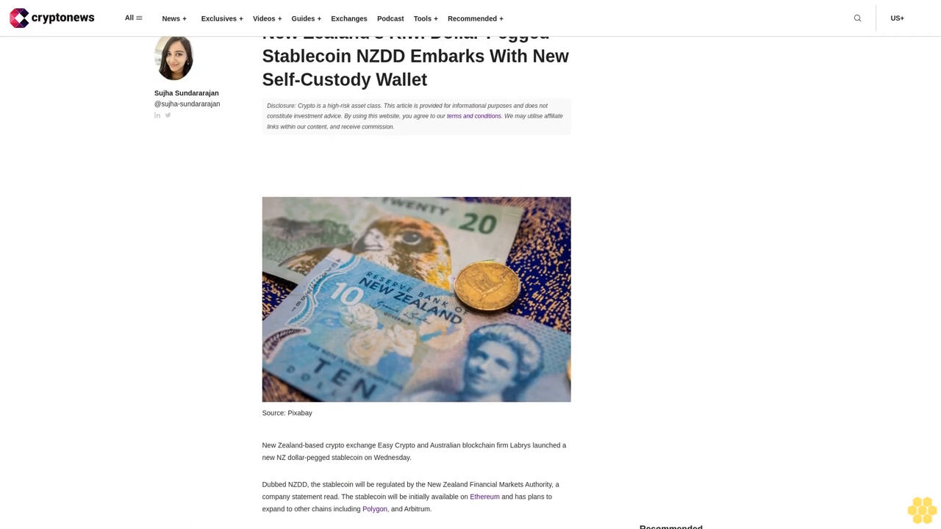
pyautogui.scroll(-3)
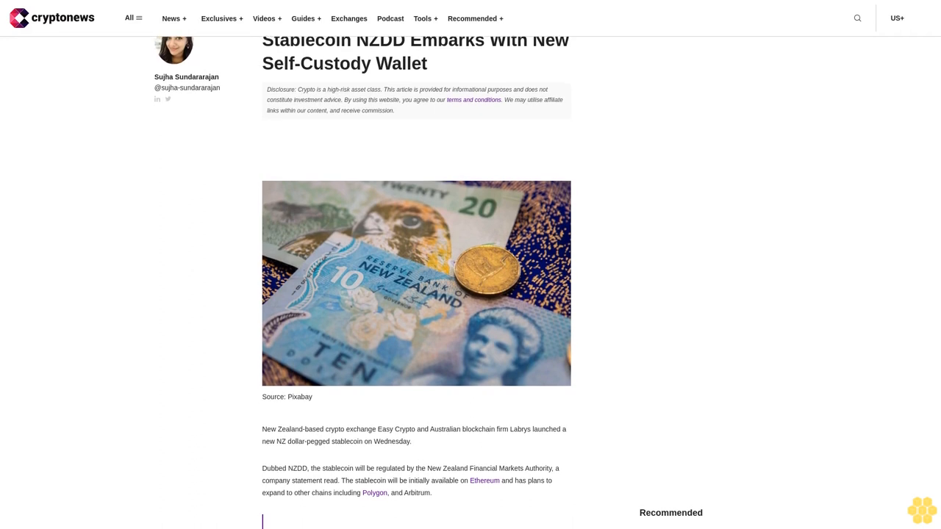
pyautogui.scroll(-3)
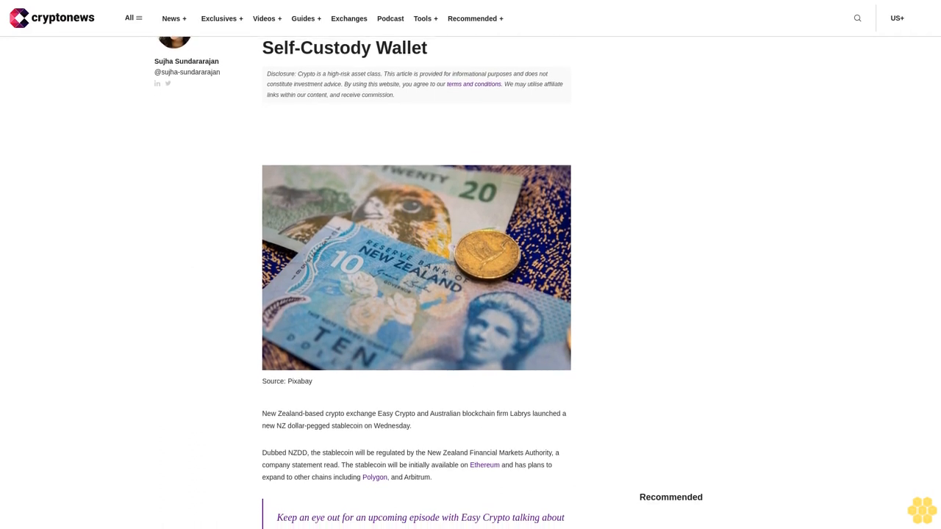
pyautogui.scroll(-3)
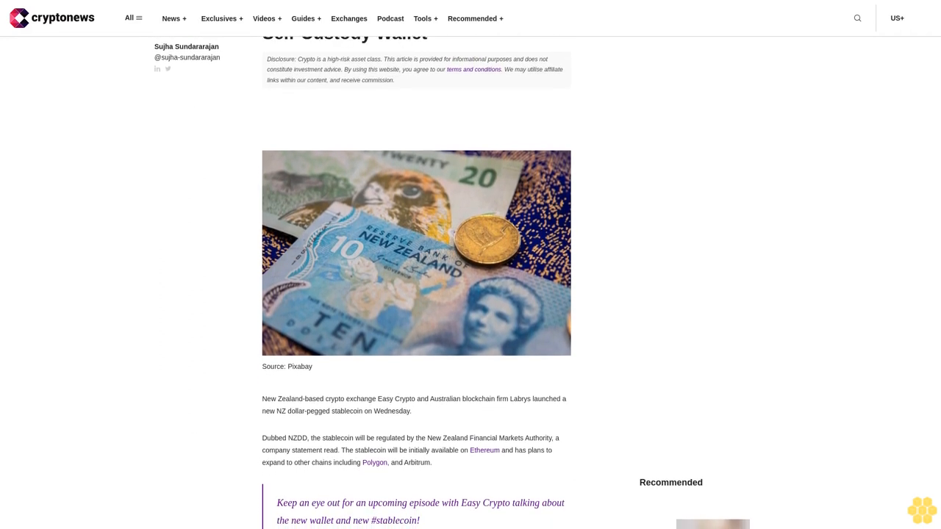
pyautogui.scroll(-3)
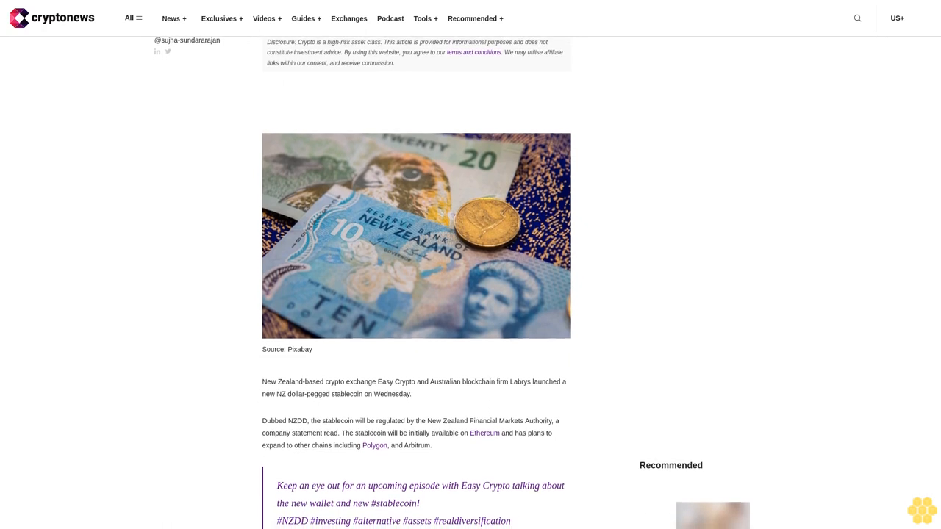
pyautogui.scroll(-3)
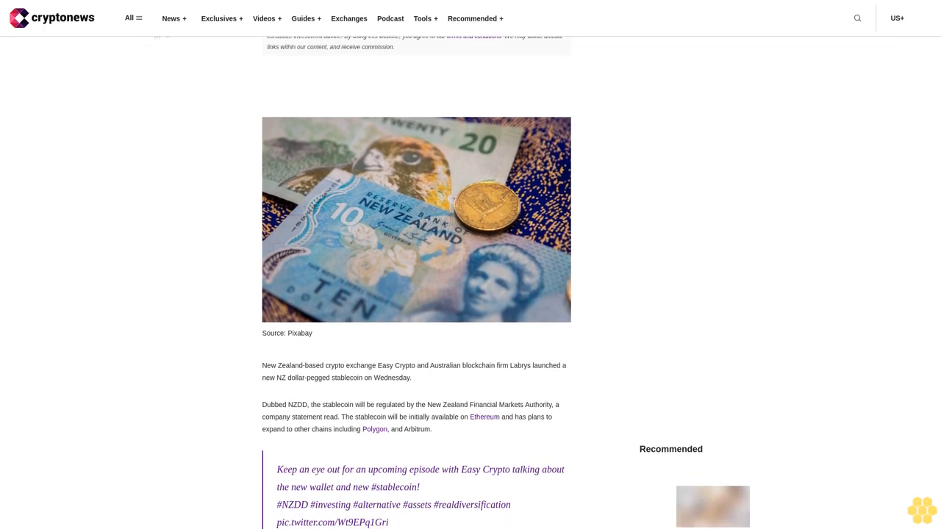
pyautogui.scroll(-3)
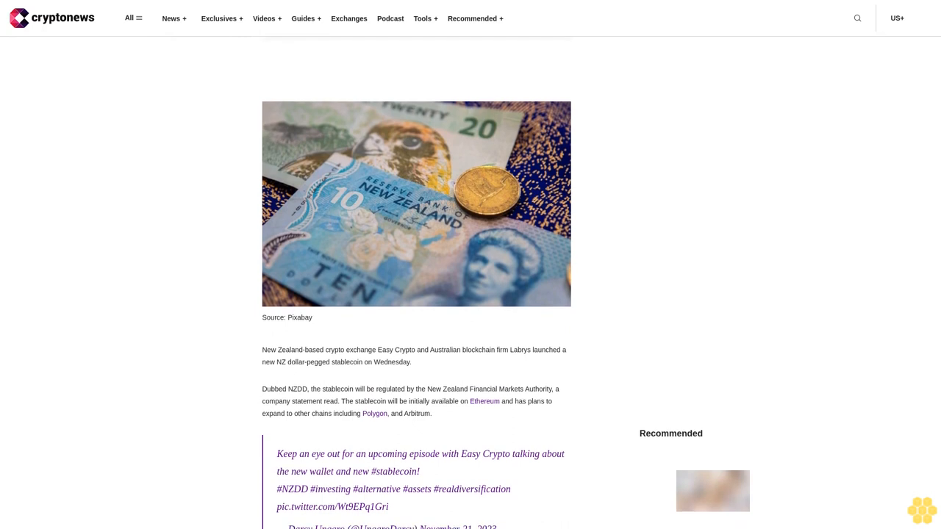
pyautogui.scroll(-3)
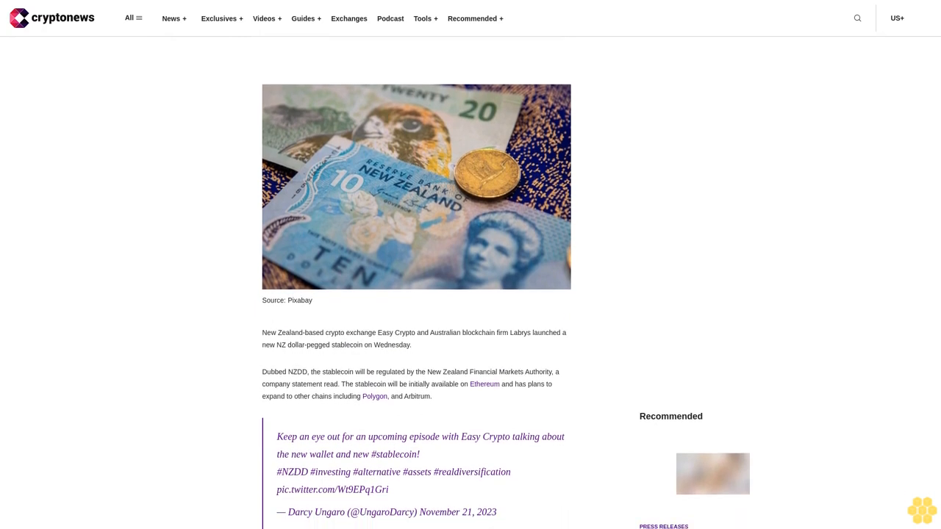
pyautogui.scroll(-3)
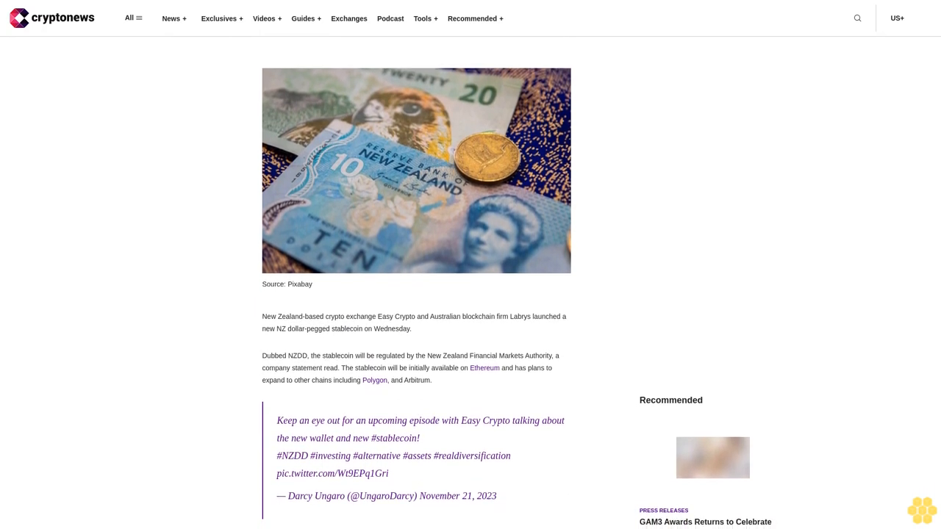
pyautogui.scroll(-3)
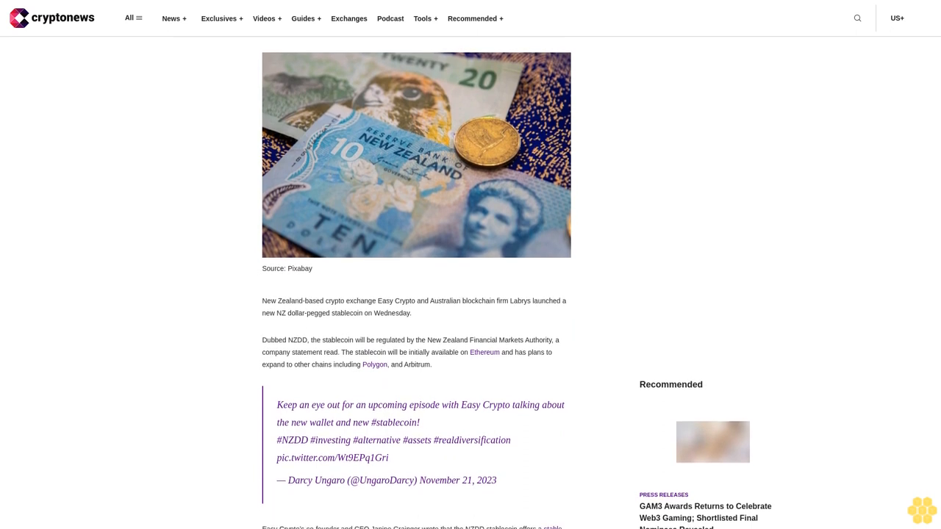
pyautogui.scroll(-3)
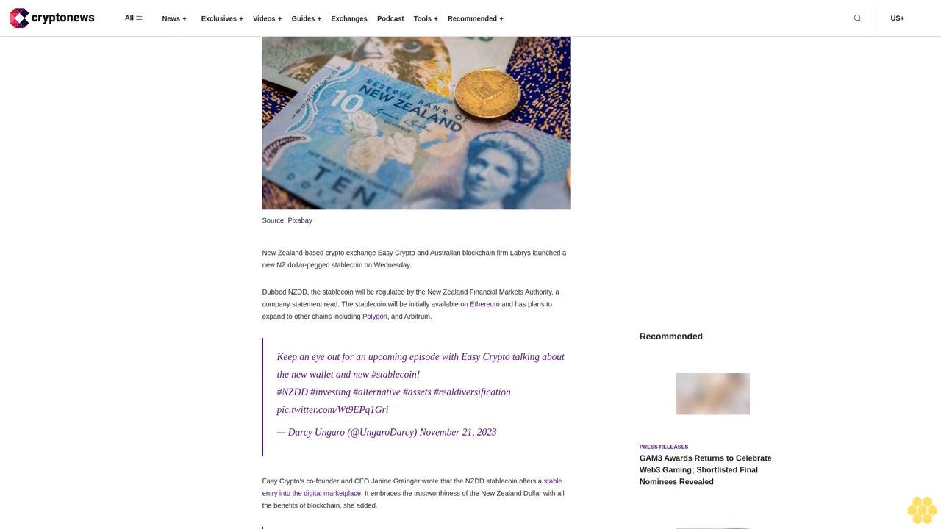
pyautogui.scroll(-3)
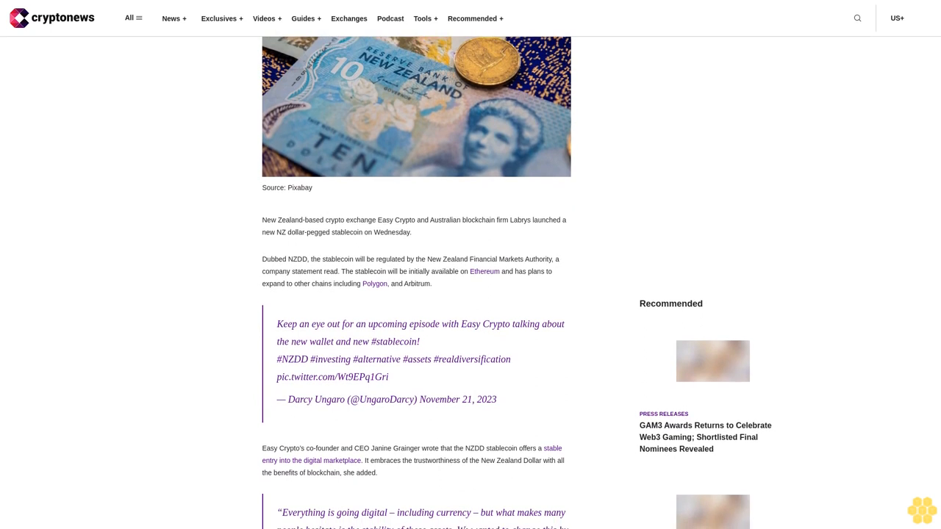
pyautogui.scroll(-3)
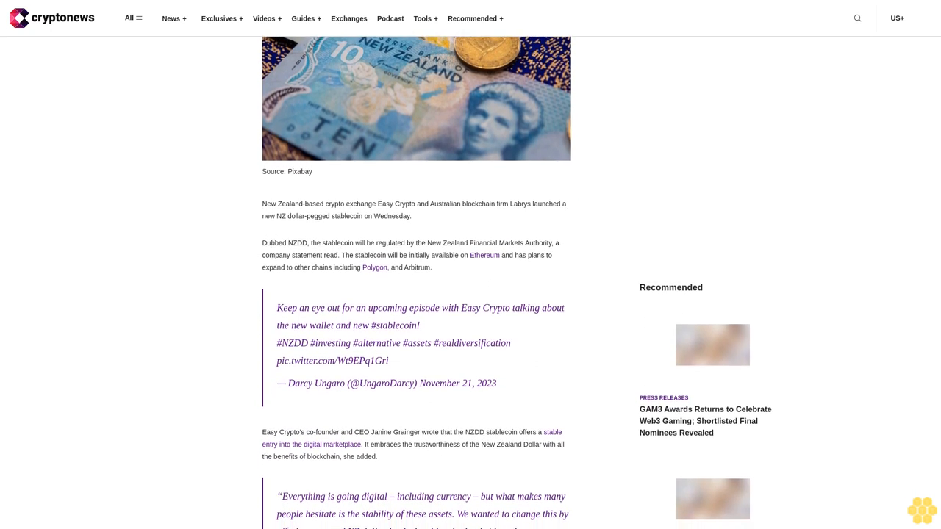
pyautogui.scroll(-3)
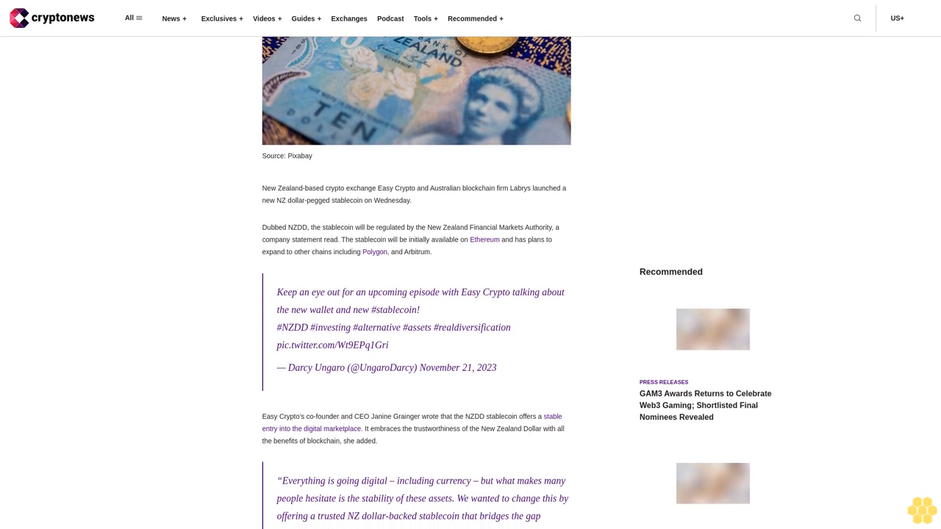
pyautogui.scroll(-3)
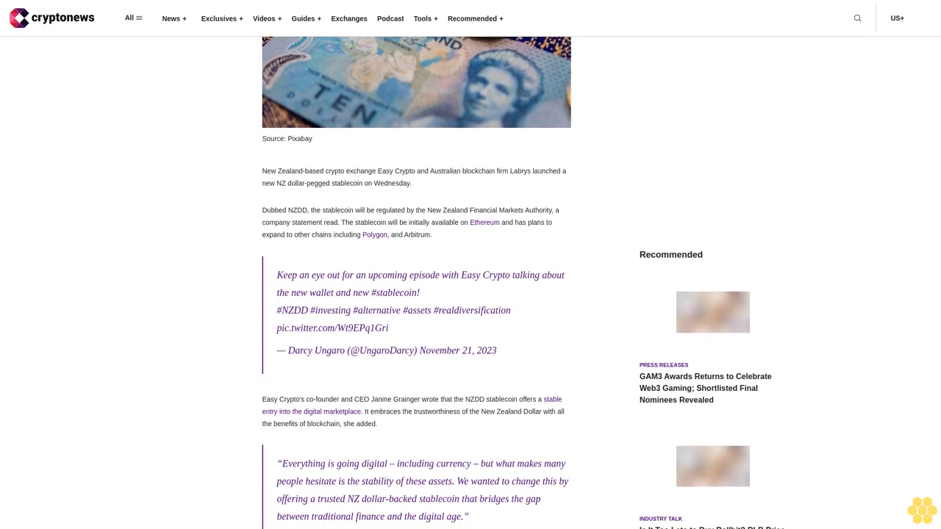
pyautogui.scroll(-3)
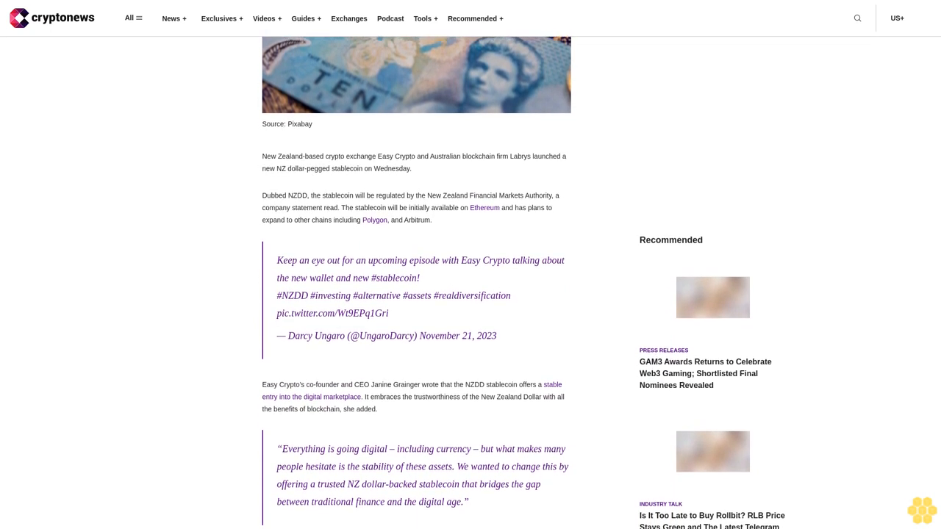
pyautogui.scroll(-3)
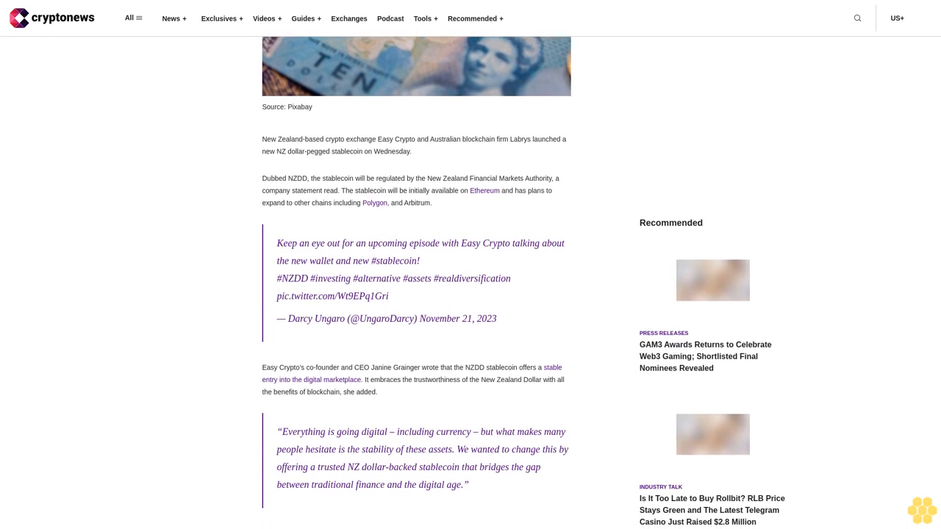
pyautogui.scroll(-3)
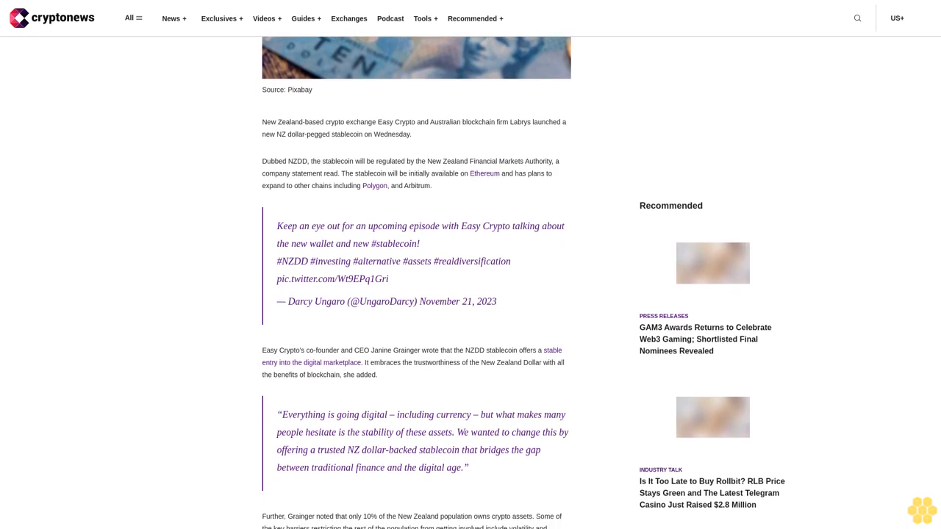
pyautogui.scroll(-3)
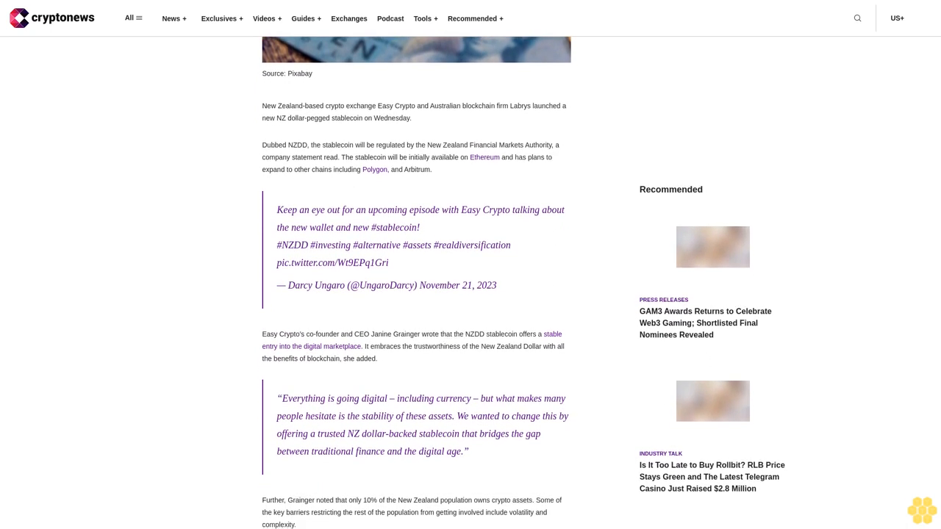
pyautogui.scroll(-3)
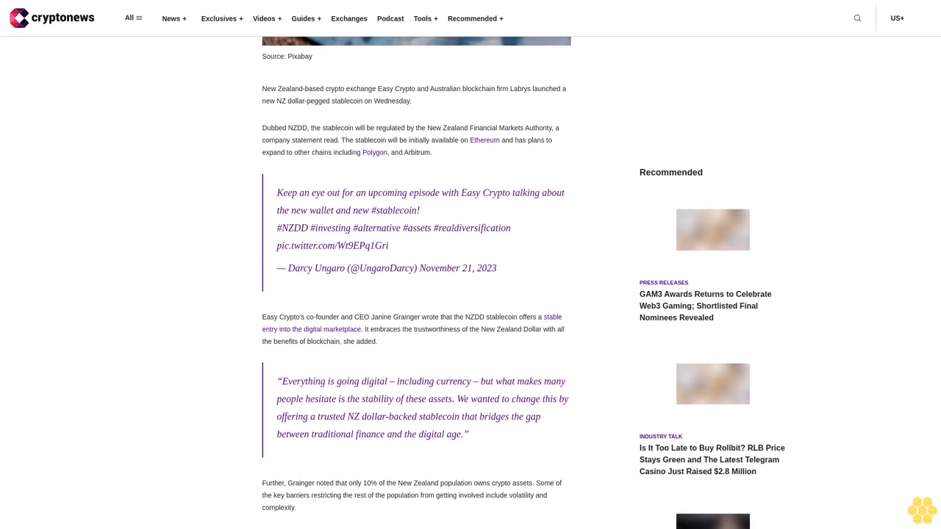
pyautogui.scroll(-3)
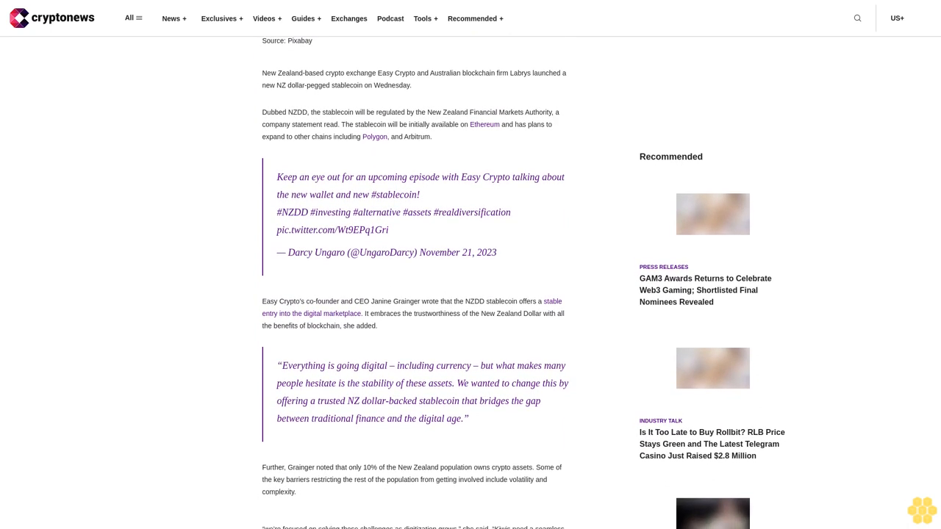
pyautogui.scroll(-3)
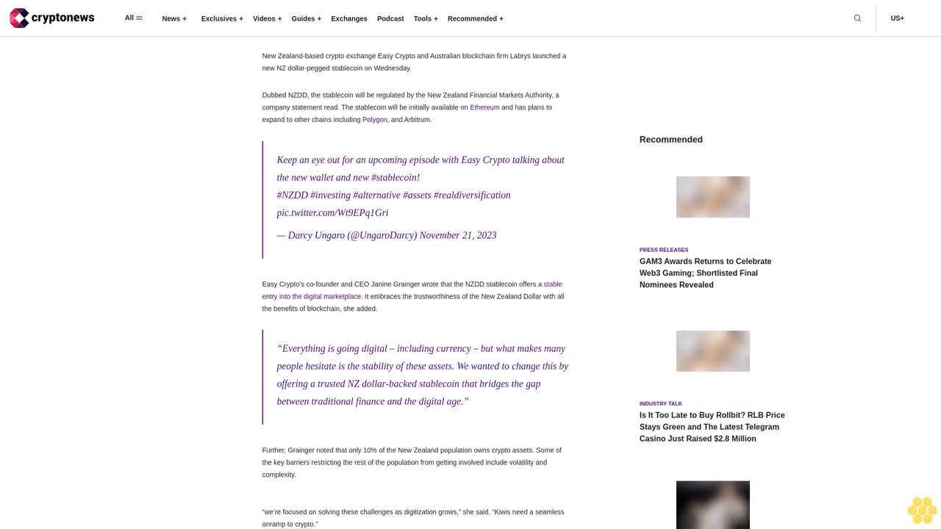
pyautogui.scroll(-3)
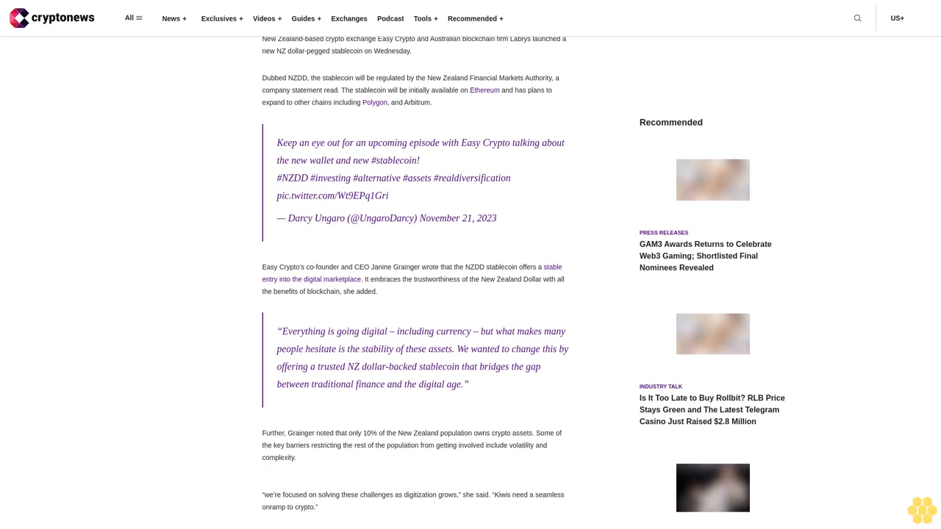
pyautogui.scroll(-3)
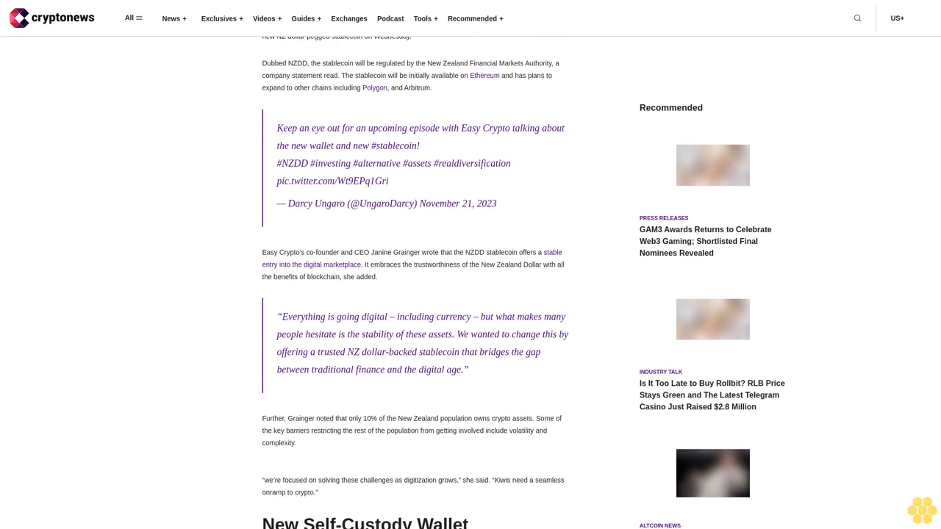
pyautogui.scroll(-3)
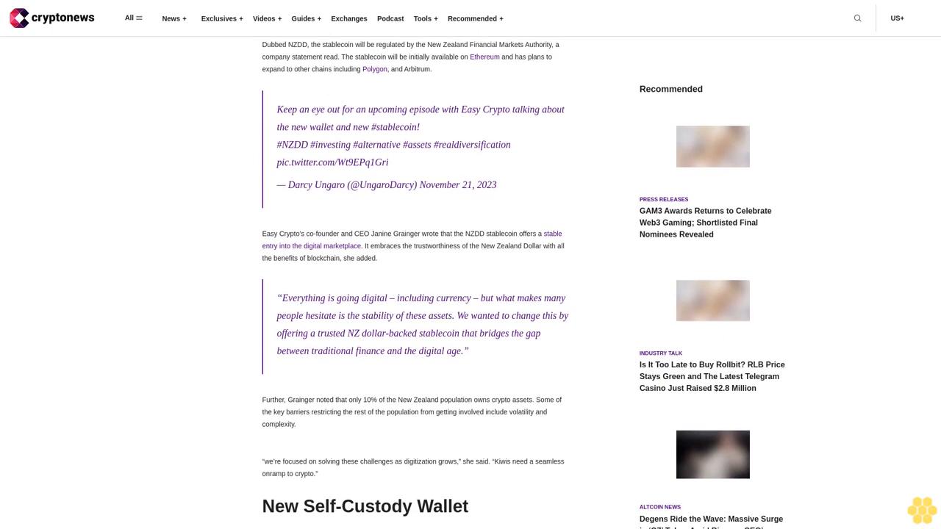
pyautogui.scroll(-3)
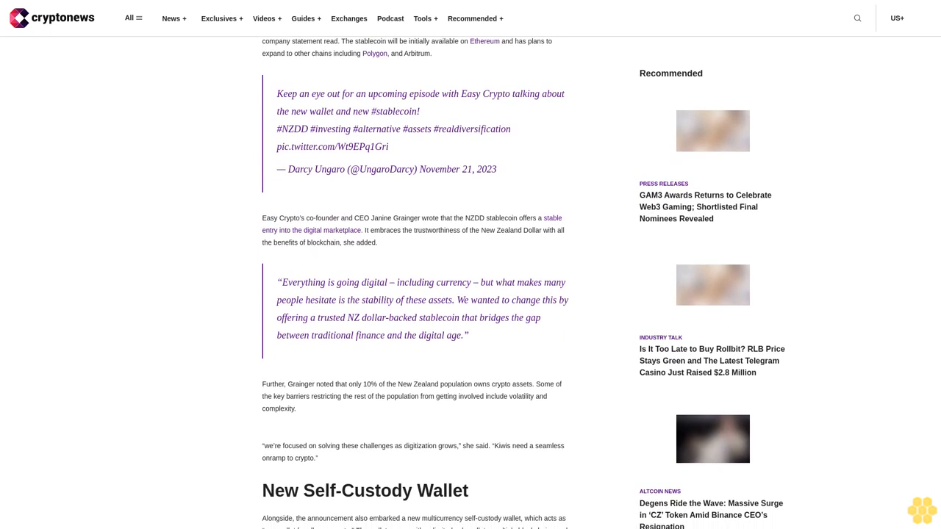
pyautogui.scroll(-3)
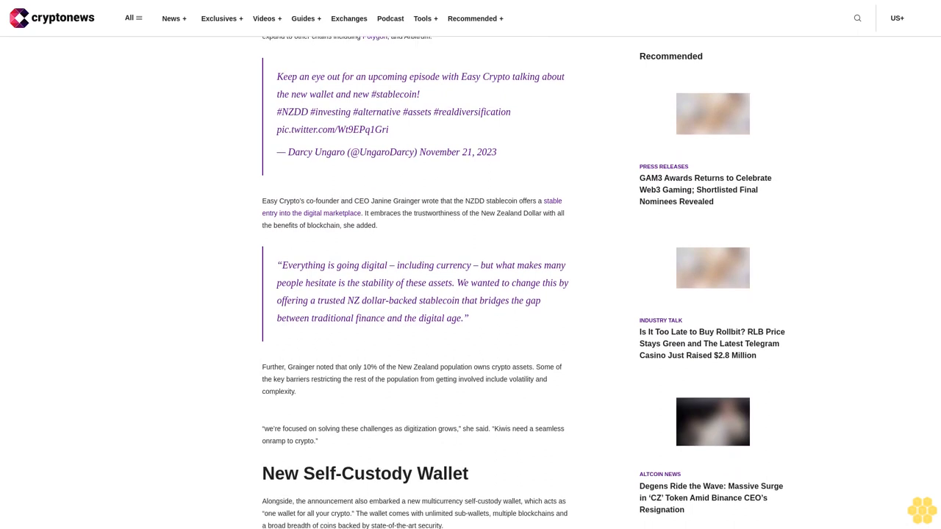
pyautogui.scroll(-3)
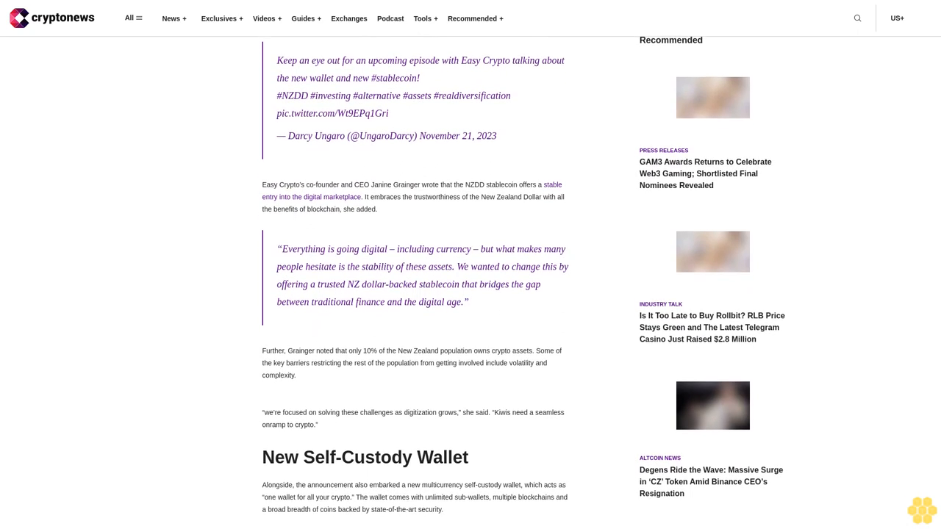
pyautogui.scroll(-3)
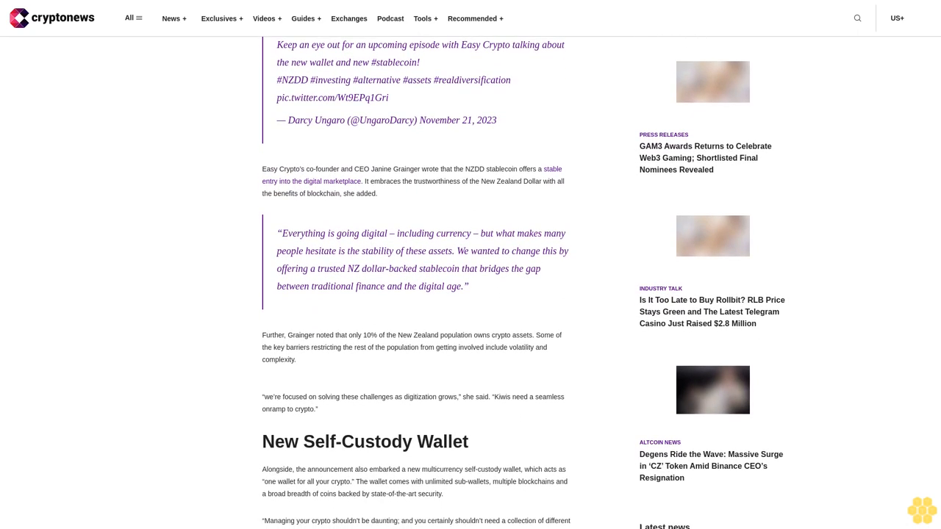
pyautogui.scroll(-3)
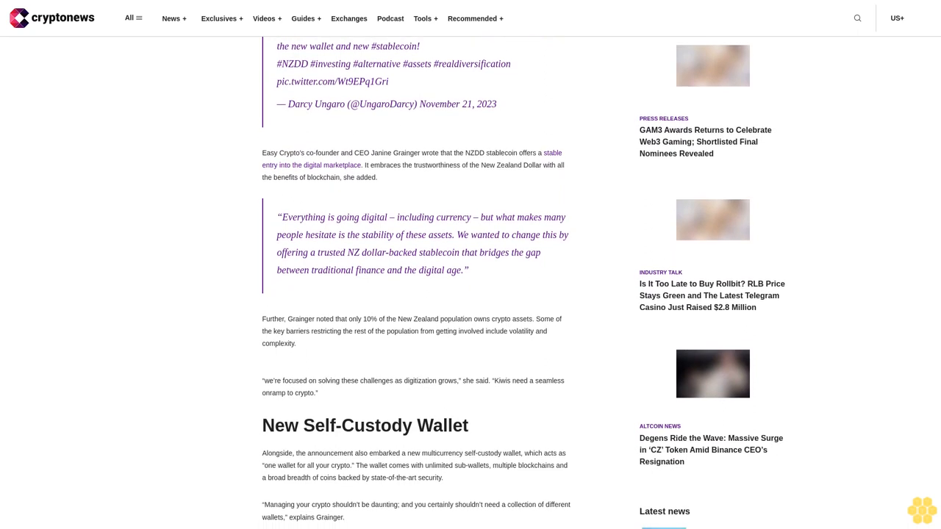
pyautogui.scroll(-3)
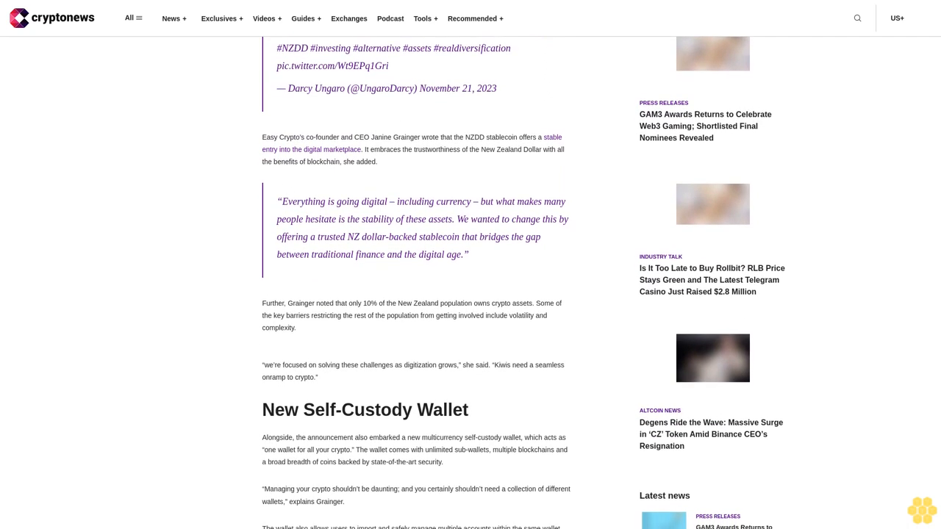
pyautogui.scroll(-3)
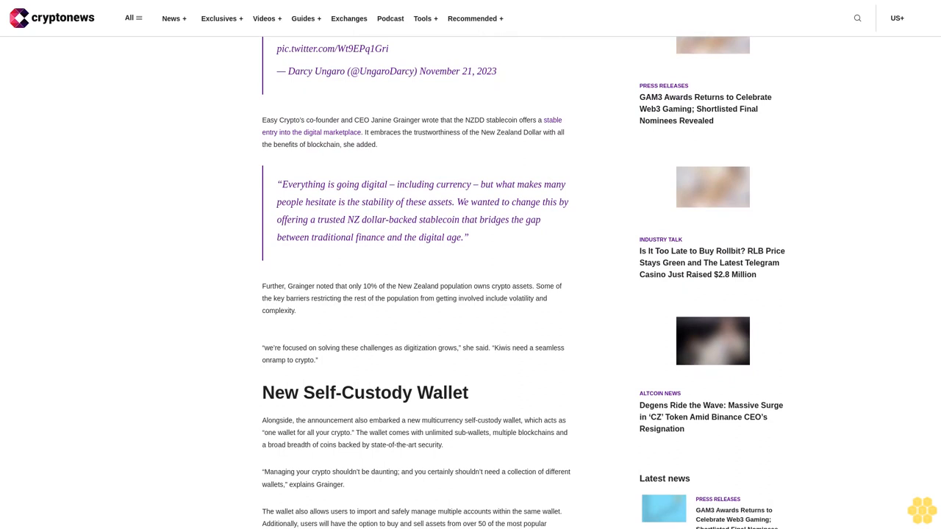
pyautogui.scroll(-3)
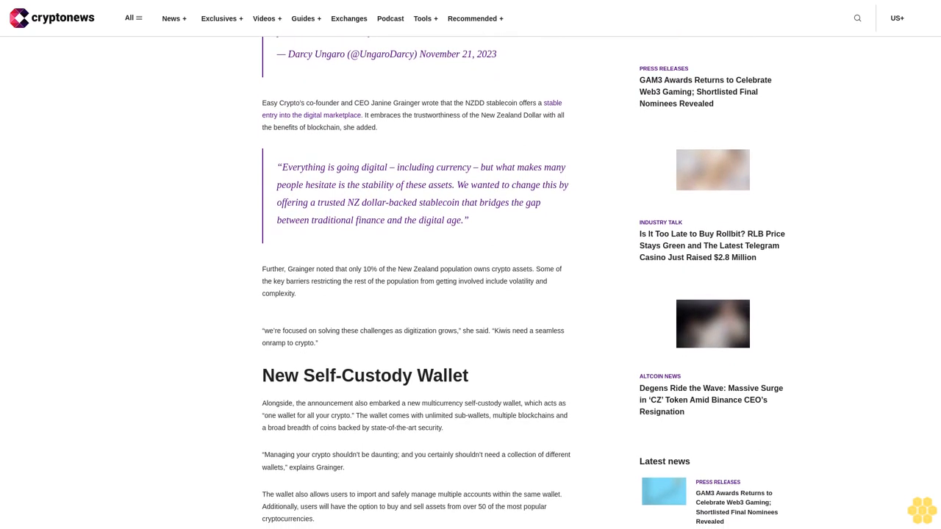
pyautogui.scroll(-3)
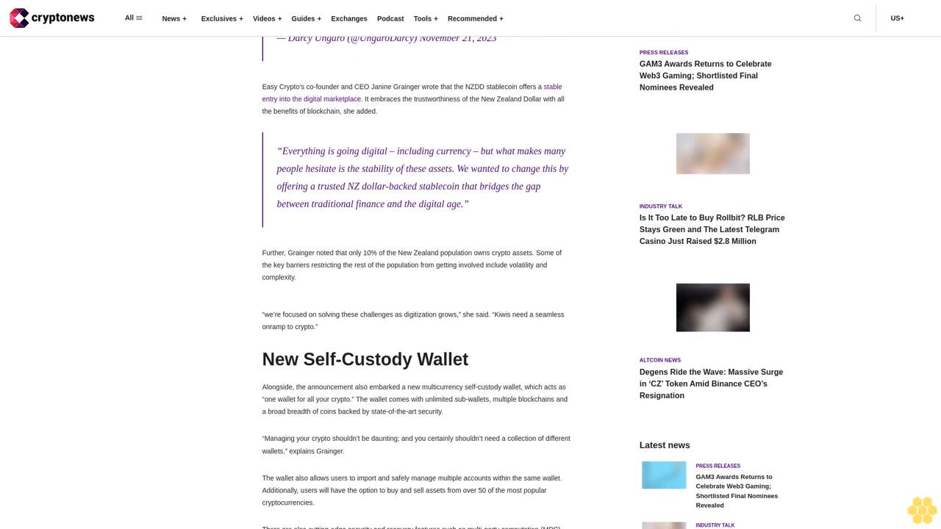
pyautogui.scroll(-3)
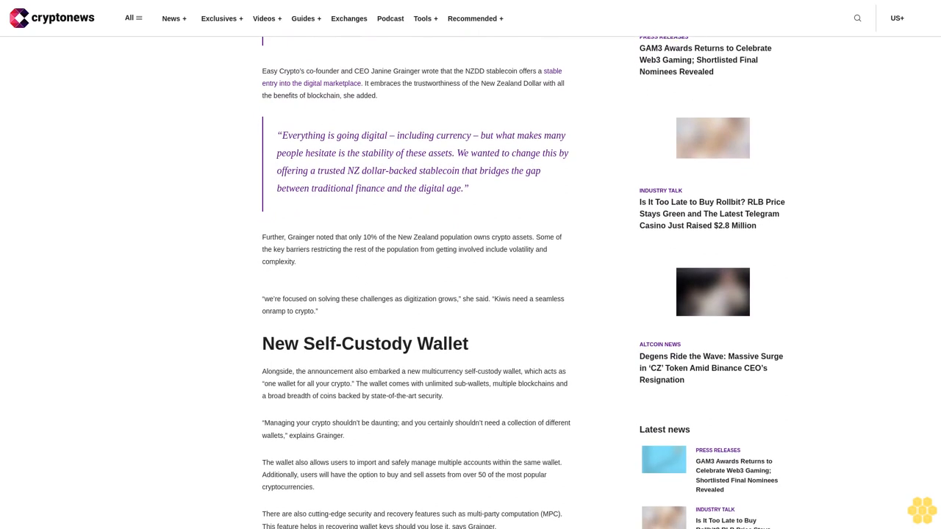
pyautogui.scroll(-3)
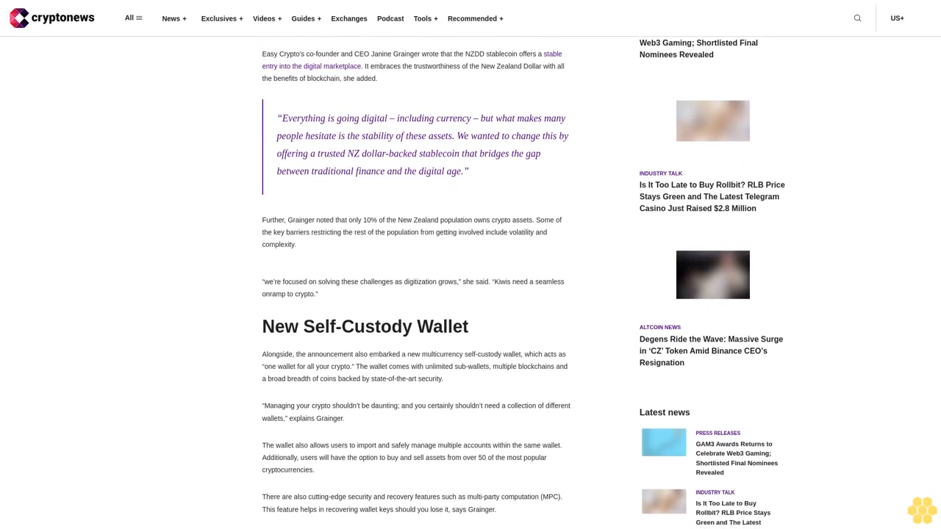
pyautogui.scroll(-3)
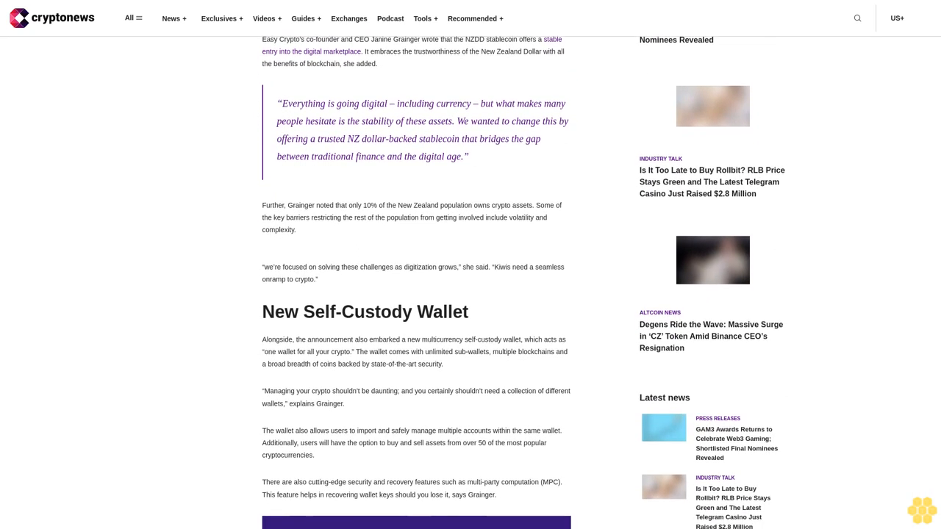
pyautogui.scroll(-3)
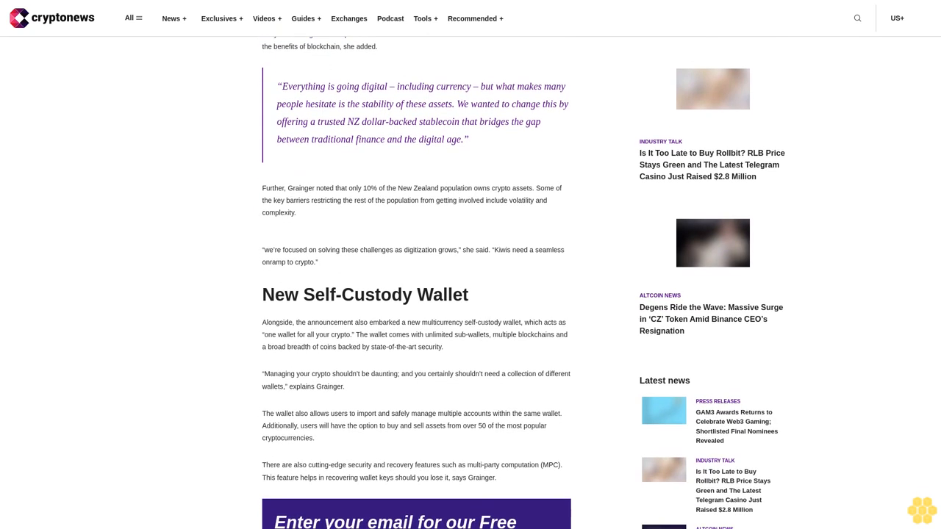
pyautogui.scroll(-3)
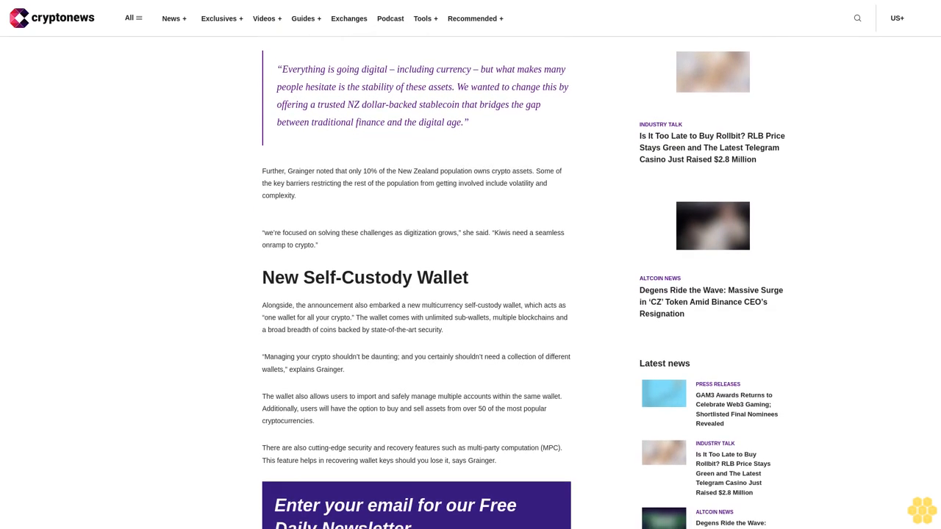
pyautogui.scroll(-3)
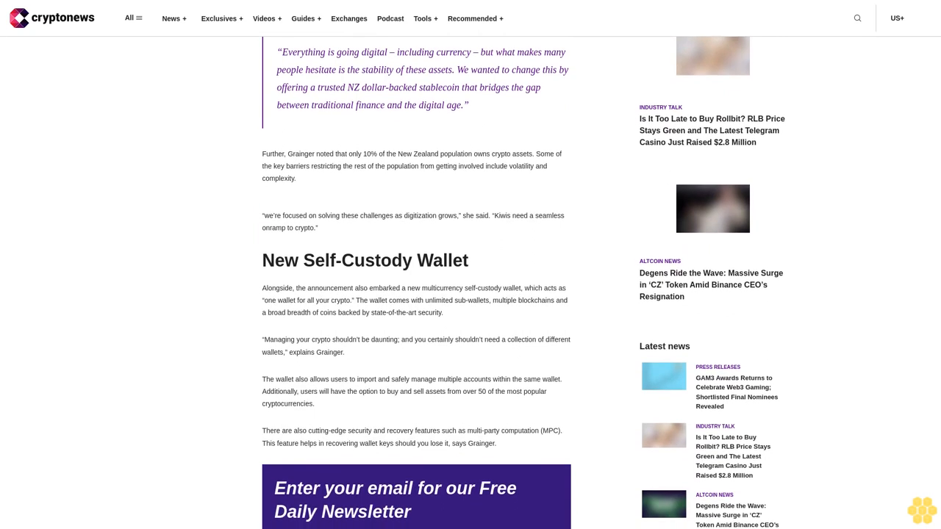
pyautogui.scroll(-3)
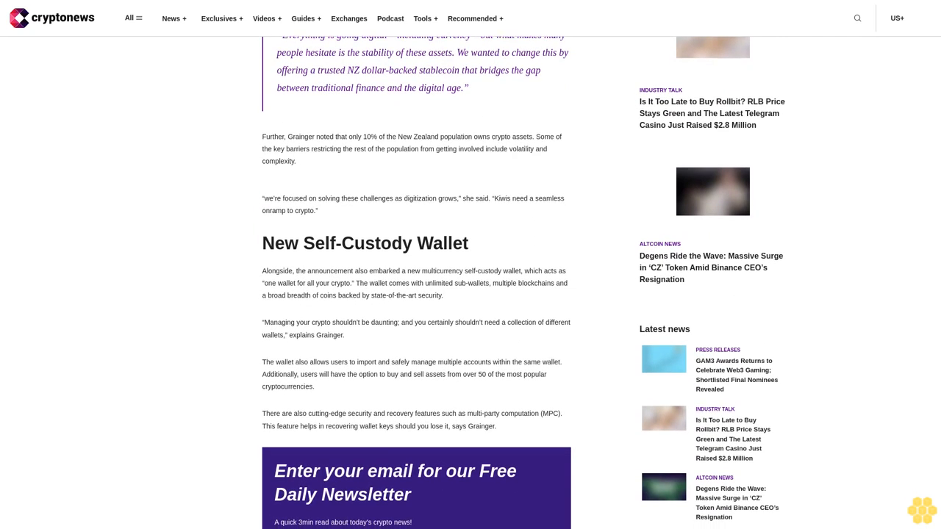
pyautogui.scroll(-3)
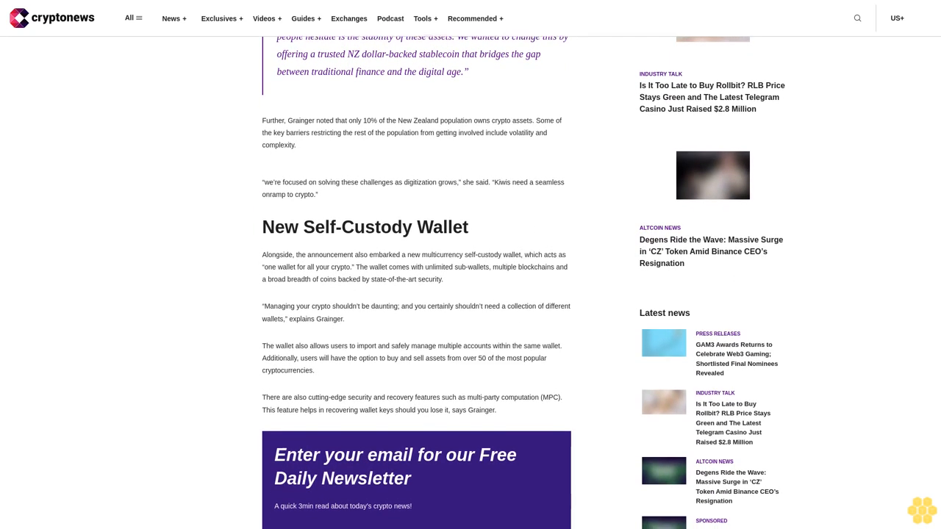
pyautogui.scroll(-3)
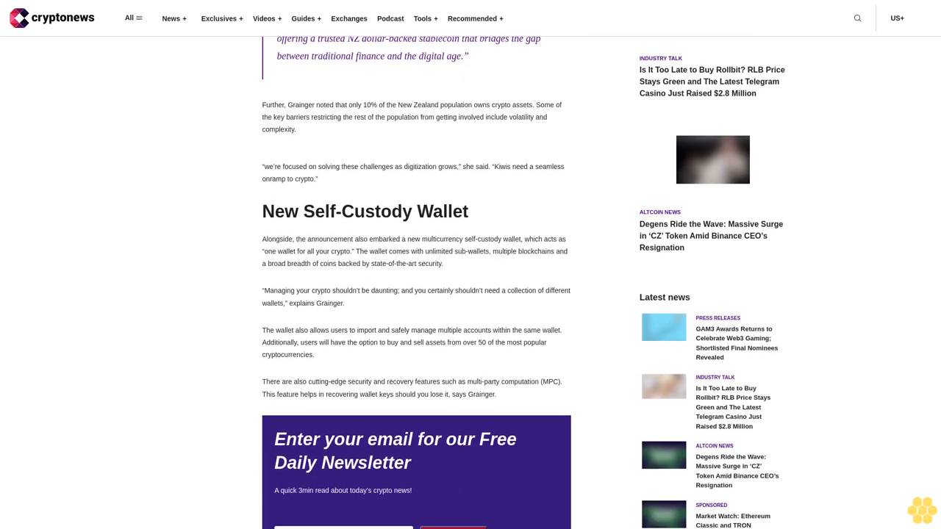
pyautogui.scroll(-3)
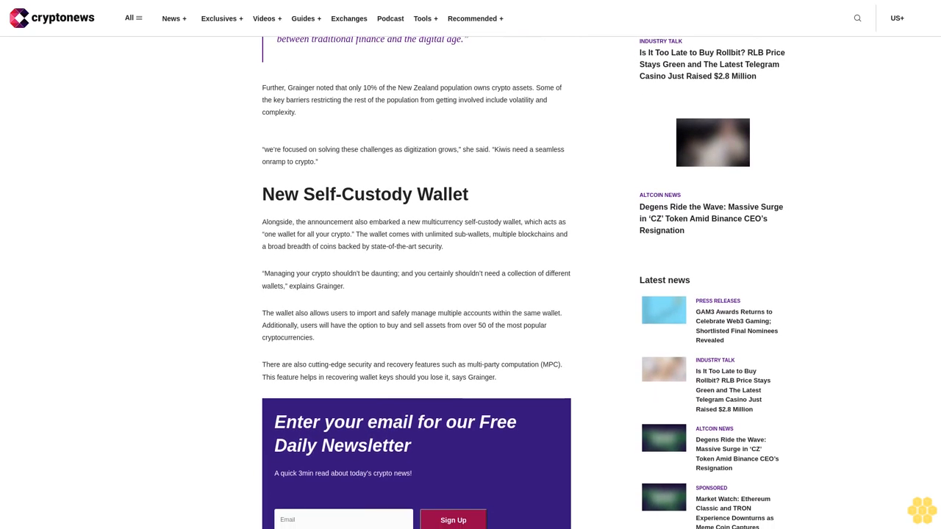
pyautogui.scroll(-3)
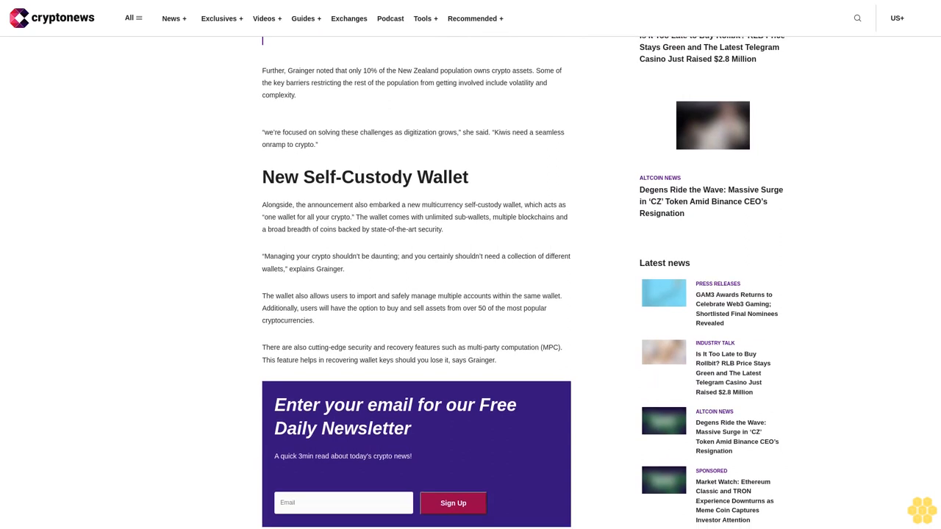
pyautogui.scroll(-3)
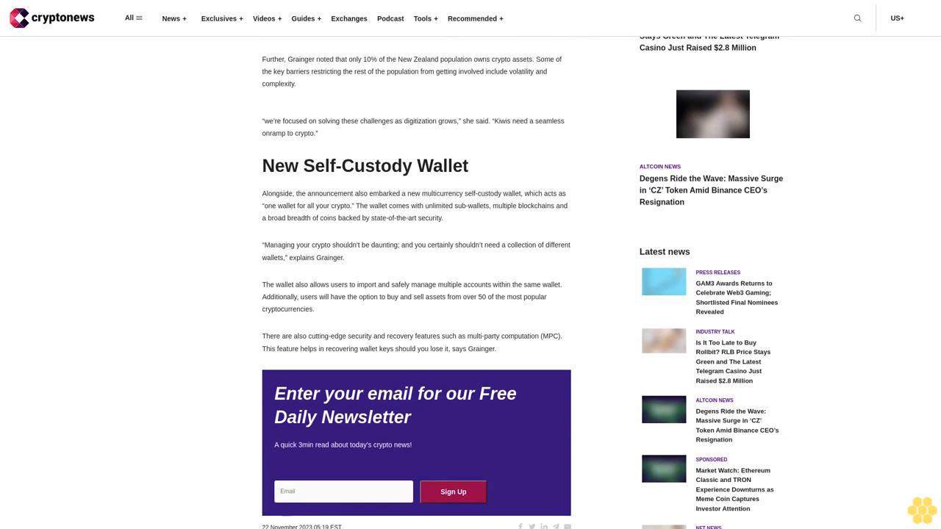